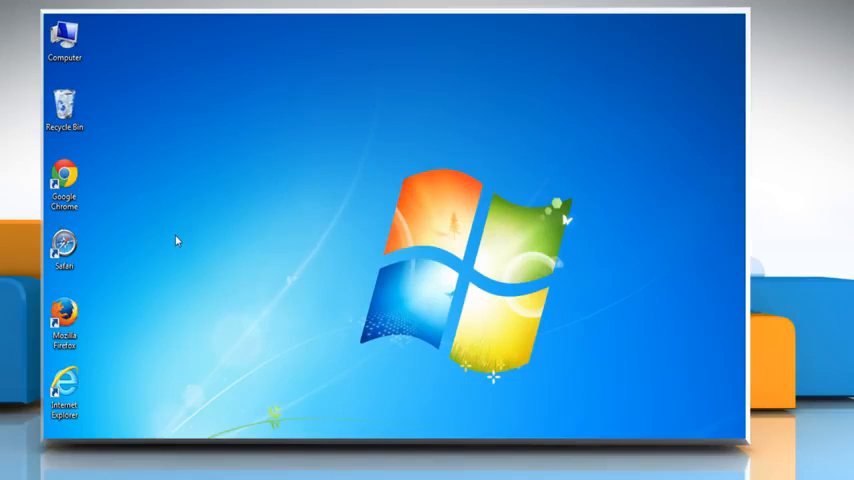
- Launch Chrome, sign in to Gmail at mail.google.com, and open Gmail Settings
{"action": "left_click", "coordinate": [64, 185]}
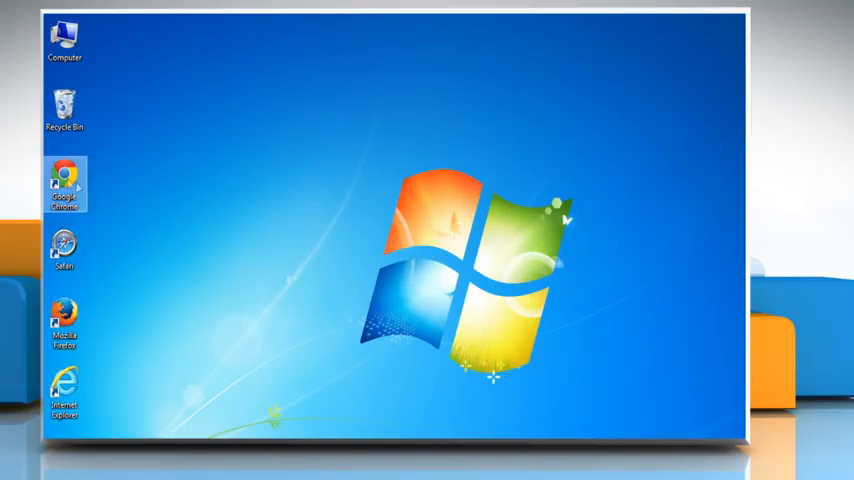
{"action": "double_click", "coordinate": [64, 185]}
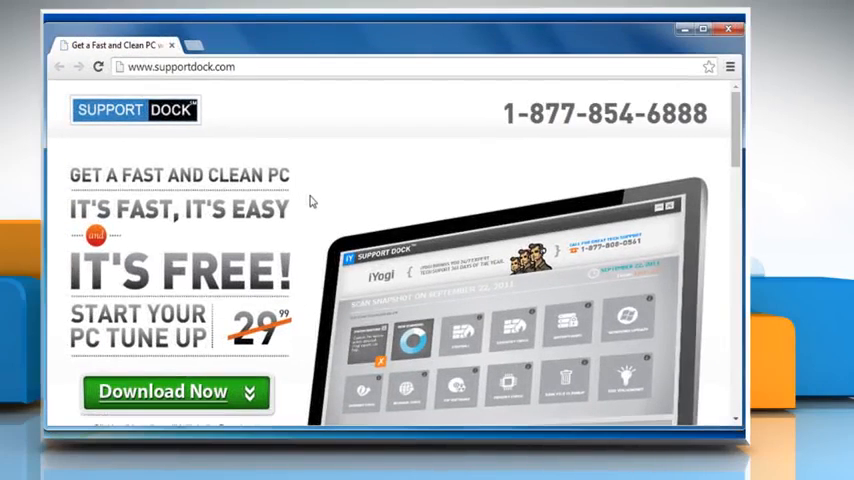
{"action": "type", "text": "mail.google.com/mail/"}
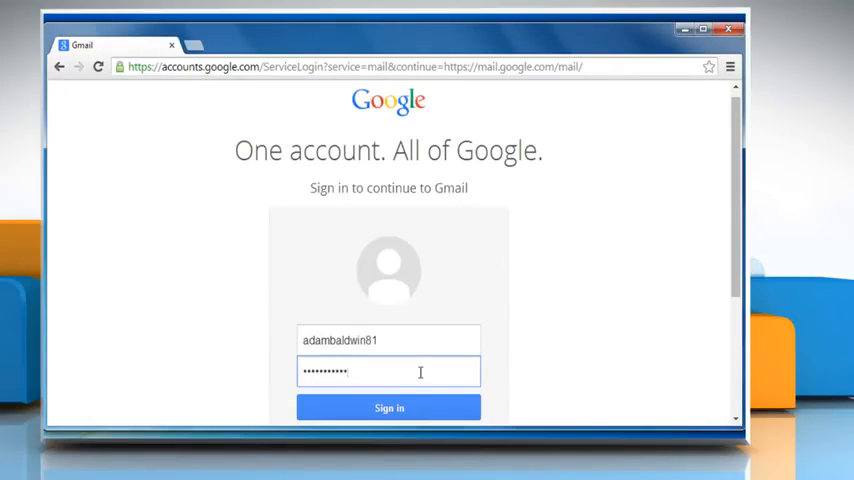
{"action": "left_click", "coordinate": [388, 408]}
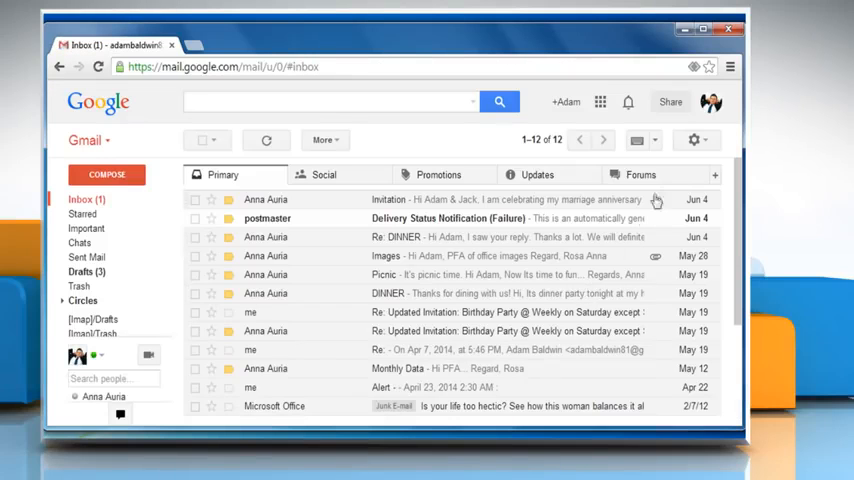
{"action": "left_click", "coordinate": [694, 140]}
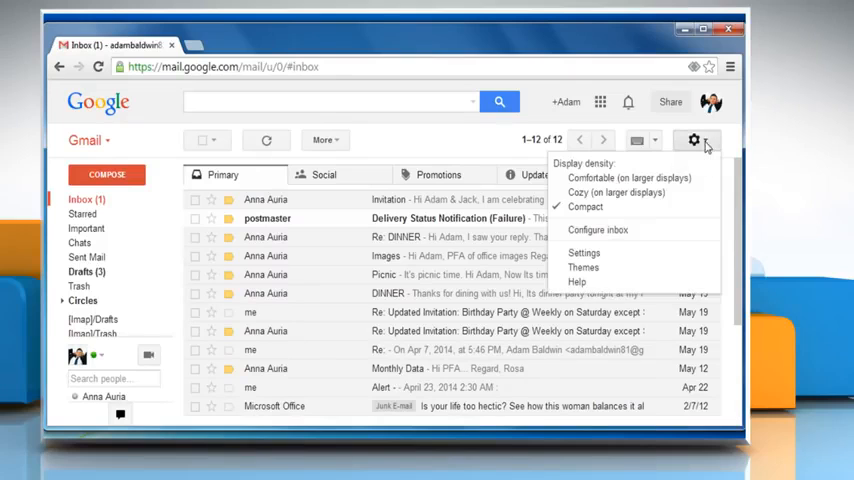
{"action": "mouse_move", "coordinate": [619, 253]}
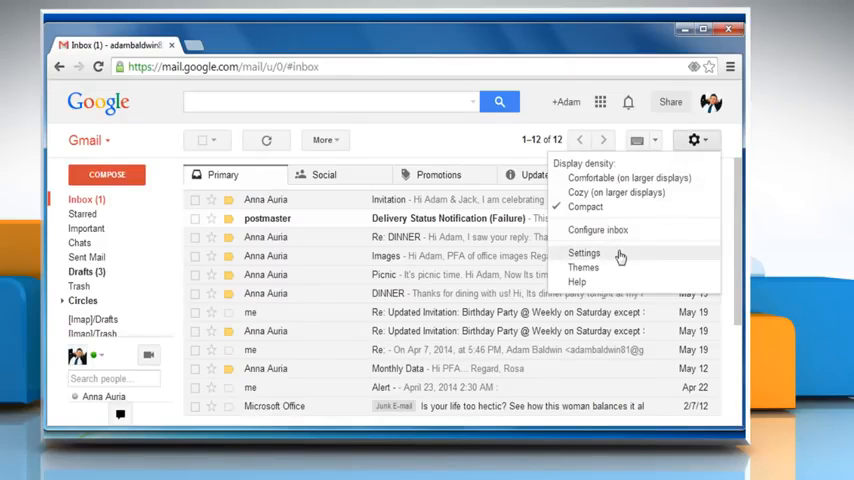
{"action": "left_click", "coordinate": [583, 252]}
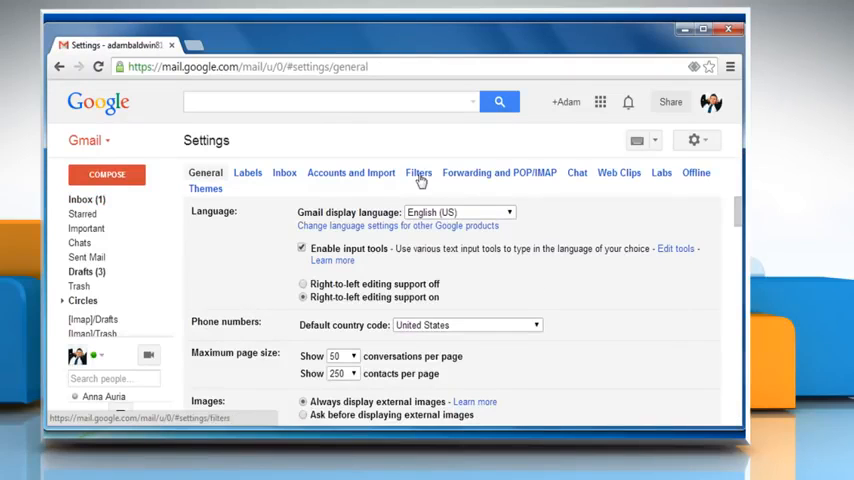
- Delete the 'Skip Inbox, Delete it' filter from the Filters list
{"action": "left_click", "coordinate": [418, 172]}
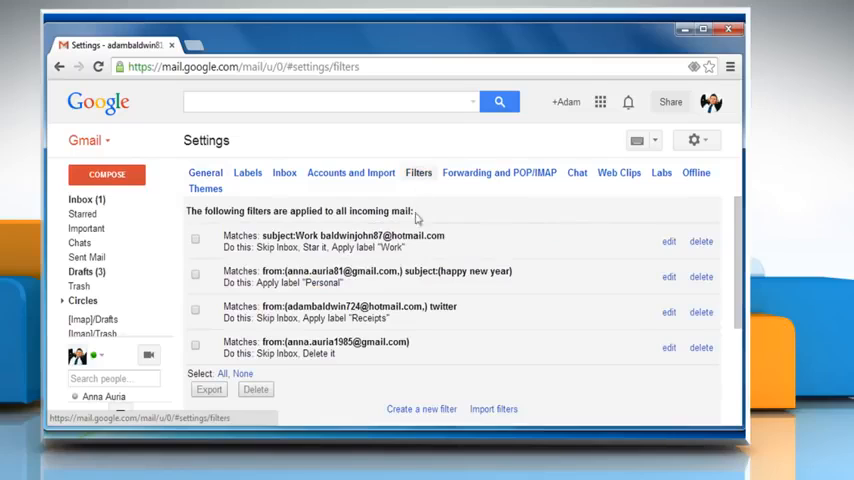
{"action": "mouse_move", "coordinate": [415, 332]}
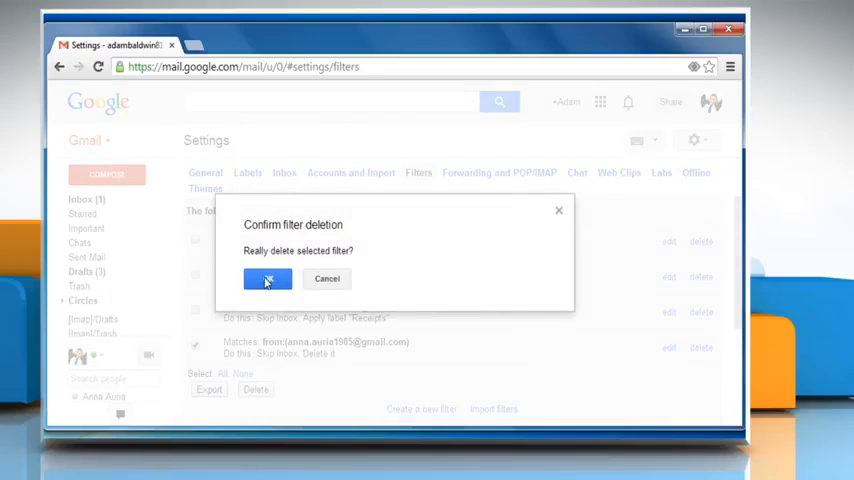
{"action": "left_click", "coordinate": [267, 278]}
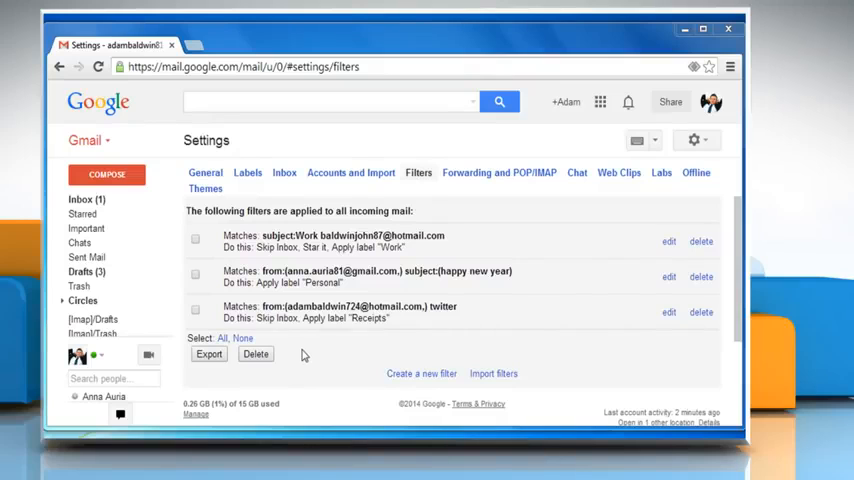
- Set POP access to keep Gmail's copy in the Inbox and save
{"action": "left_click", "coordinate": [499, 172]}
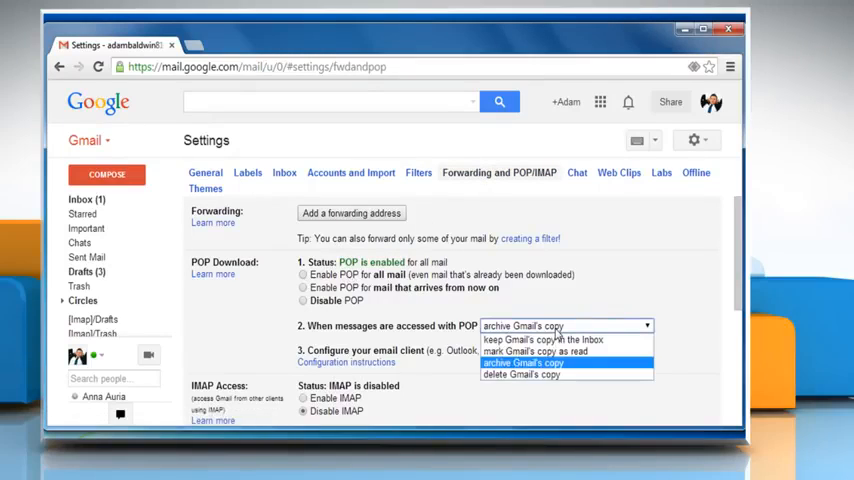
{"action": "mouse_move", "coordinate": [540, 339]}
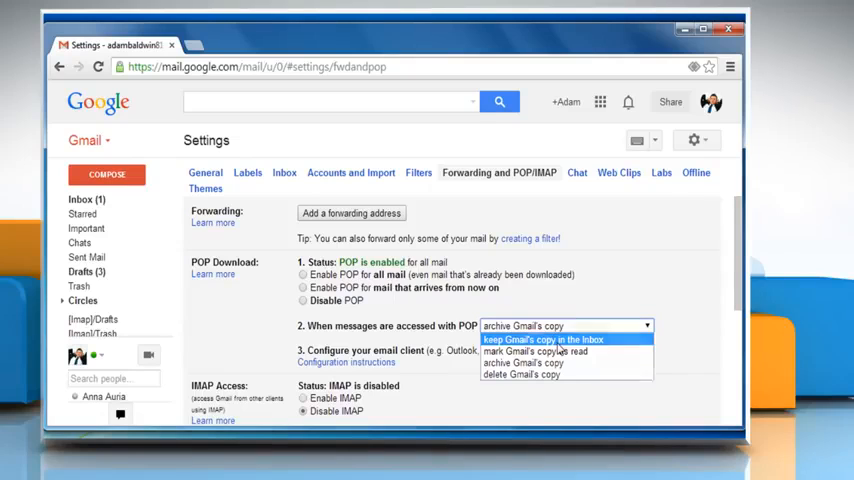
{"action": "left_click", "coordinate": [540, 339]}
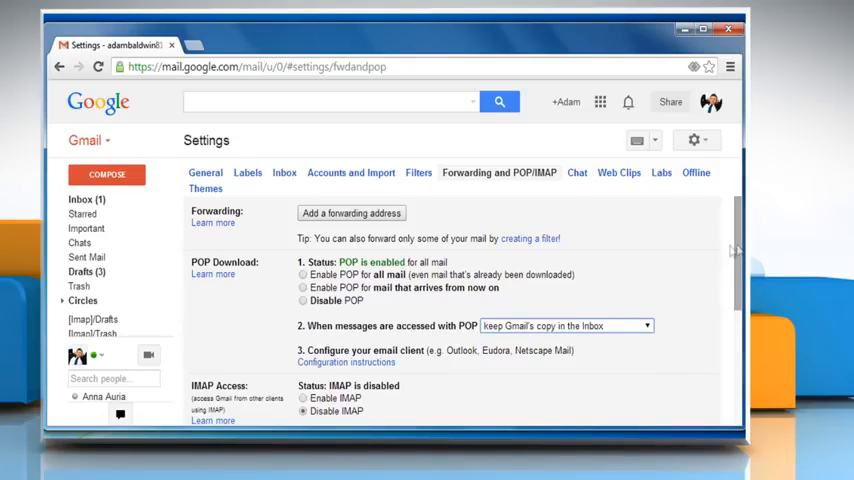
{"action": "scroll", "scroll_direction": "down", "scroll_amount": 3}
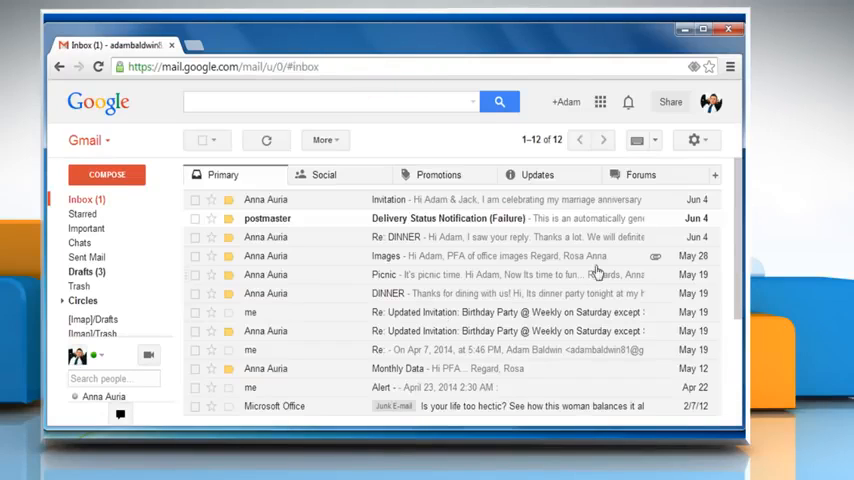
{"action": "left_click", "coordinate": [694, 139]}
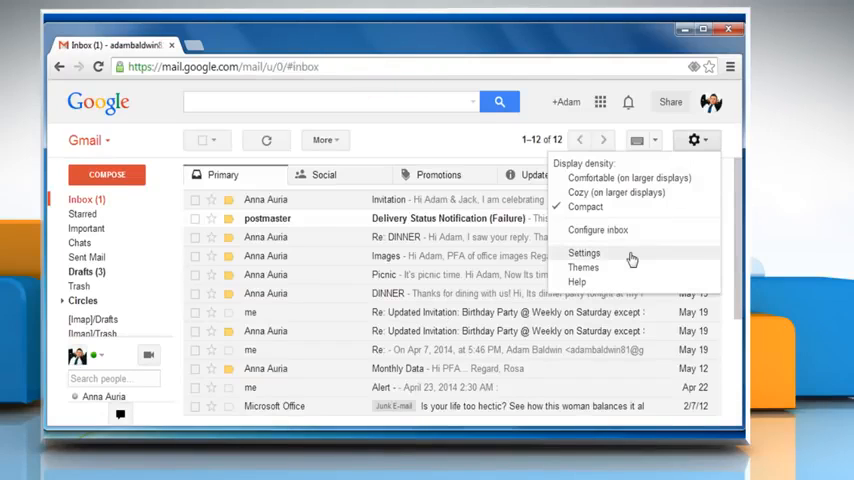
{"action": "left_click", "coordinate": [584, 252]}
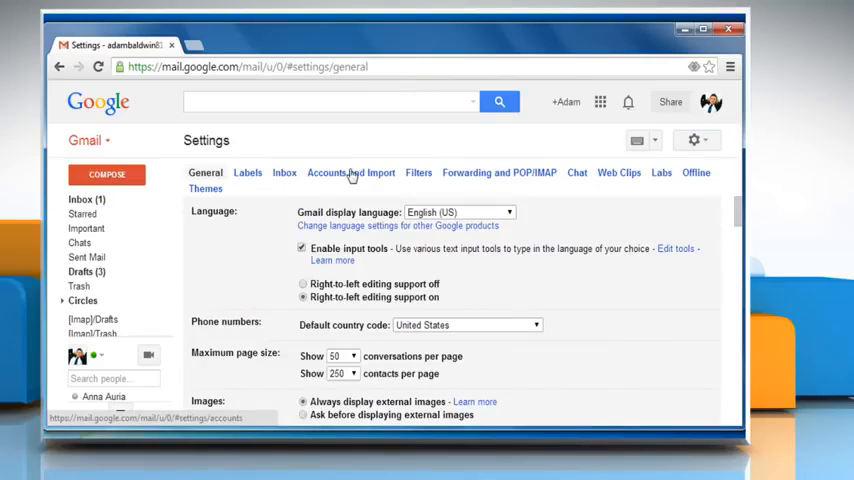
{"action": "left_click", "coordinate": [350, 172]}
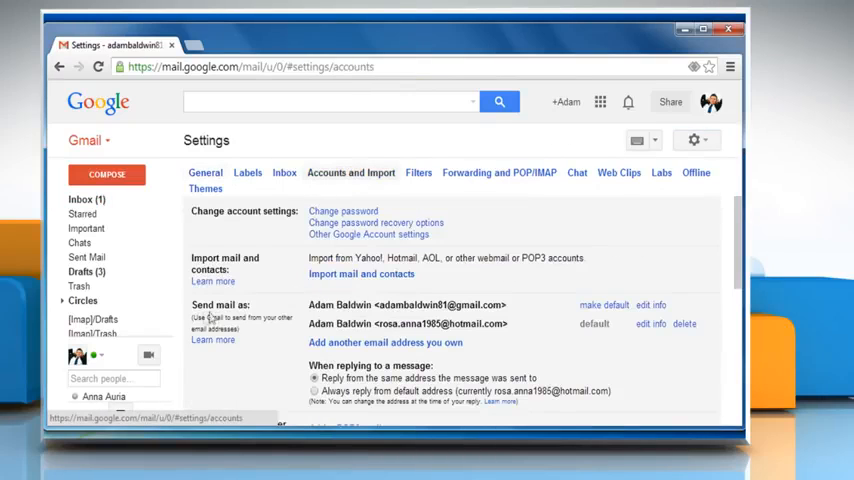
{"action": "mouse_move", "coordinate": [505, 317]}
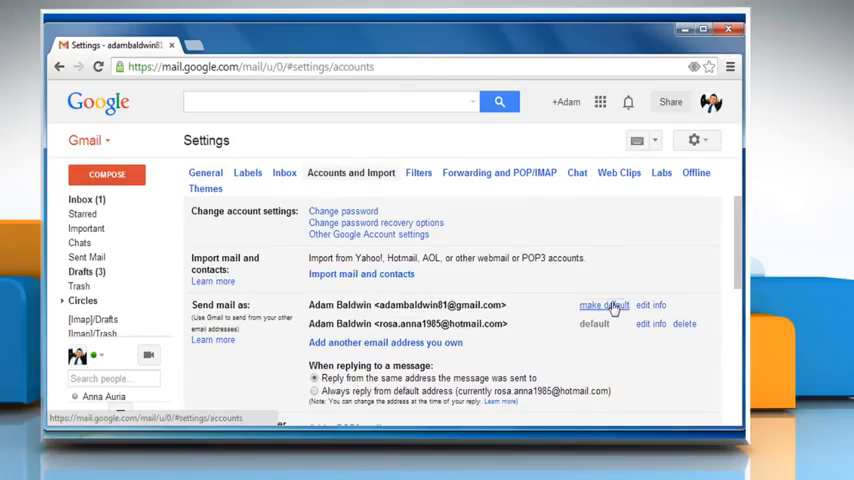
{"action": "left_click", "coordinate": [604, 305]}
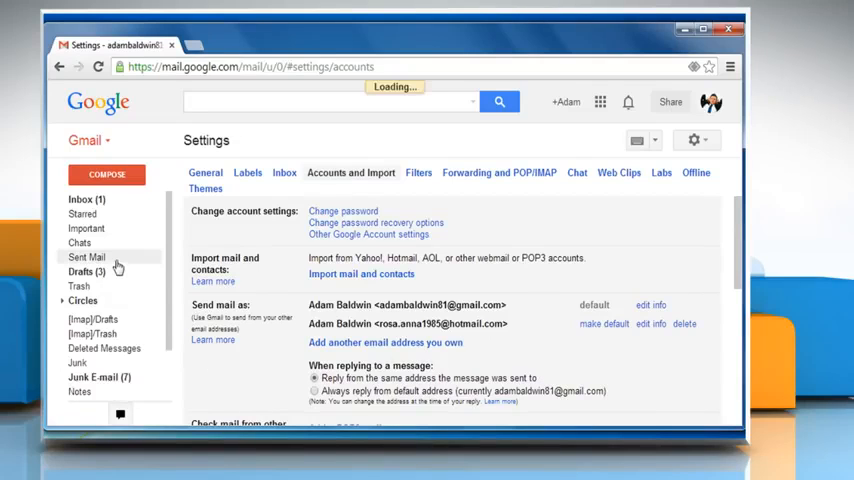
- Glance at Sent Mail, then open the Trash folder
{"action": "left_click", "coordinate": [88, 257]}
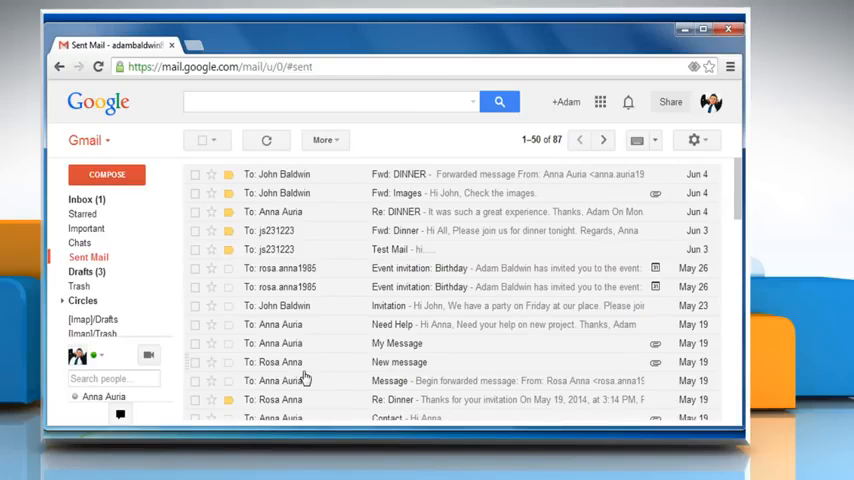
{"action": "left_click", "coordinate": [83, 300]}
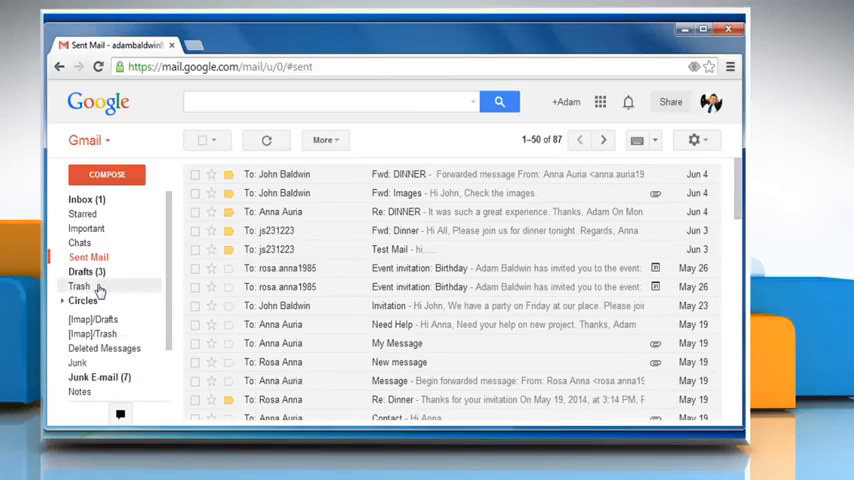
{"action": "left_click", "coordinate": [79, 286]}
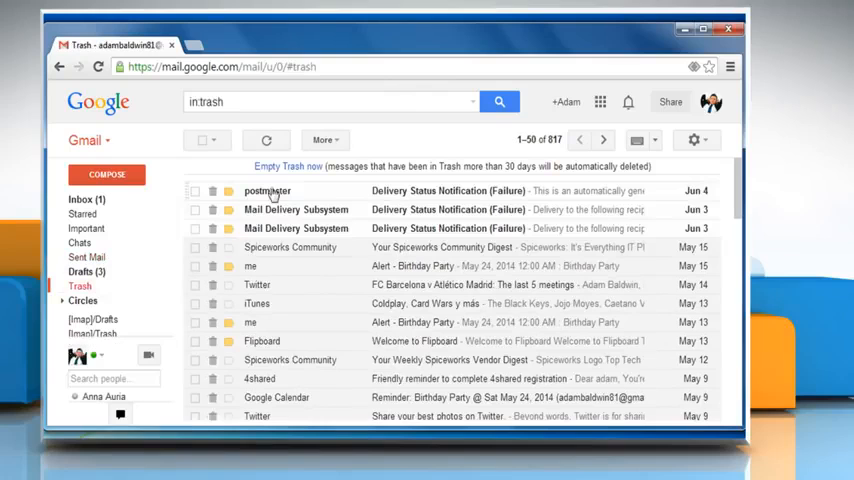
{"action": "mouse_move", "coordinate": [259, 378]}
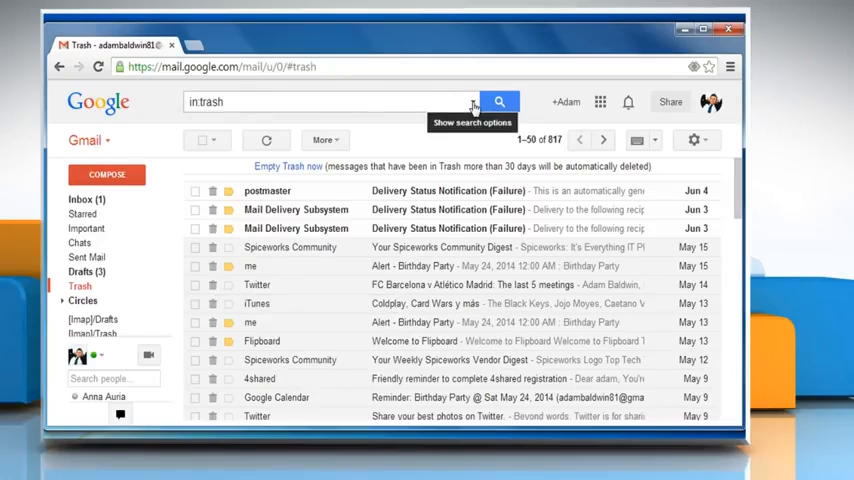
- Search Mail & Spam & Trash for messages from the 'anna' contact
{"action": "left_click", "coordinate": [471, 103]}
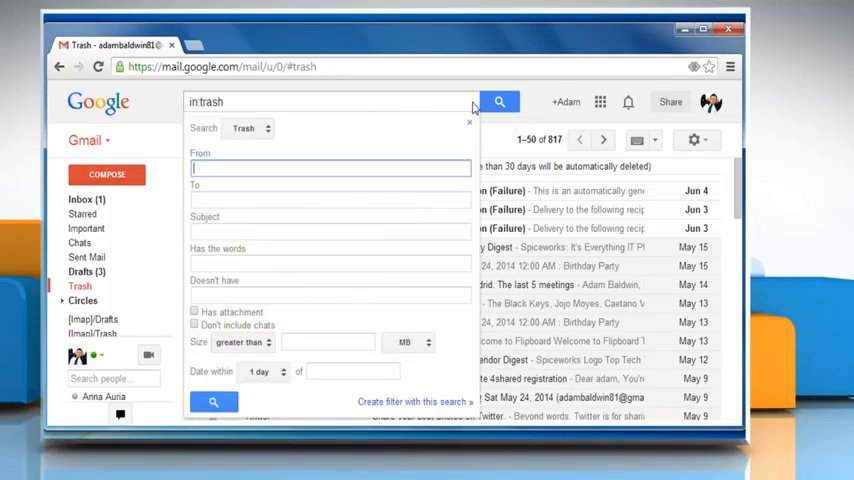
{"action": "mouse_move", "coordinate": [419, 113]}
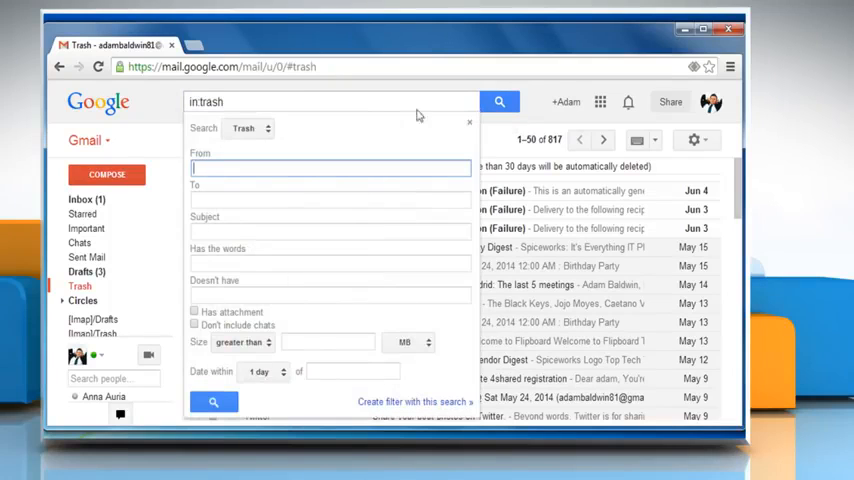
{"action": "left_click", "coordinate": [248, 128]}
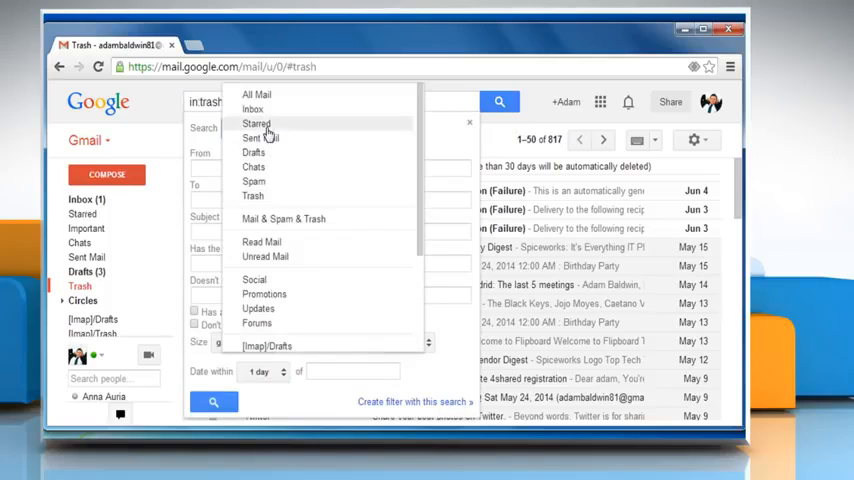
{"action": "mouse_move", "coordinate": [283, 219]}
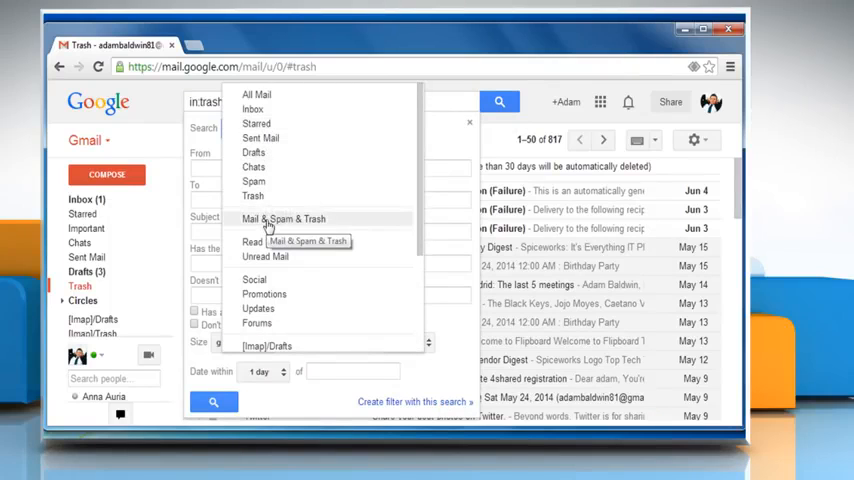
{"action": "left_click", "coordinate": [283, 218]}
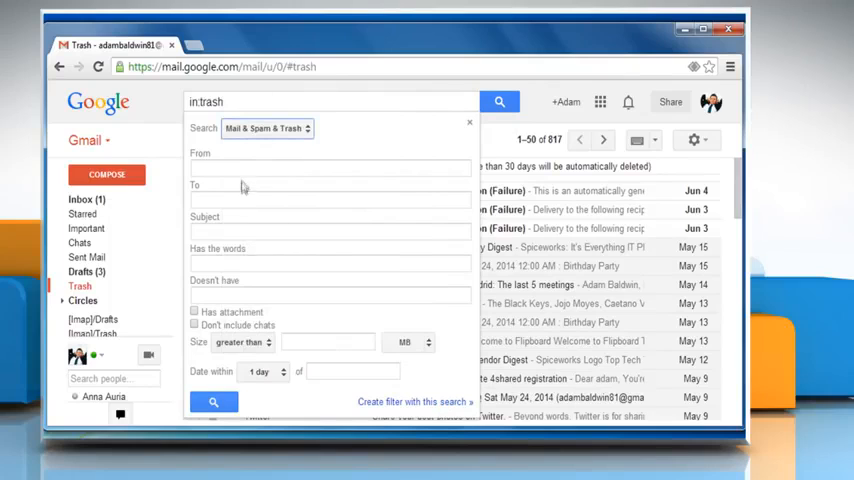
{"action": "left_click", "coordinate": [330, 167]}
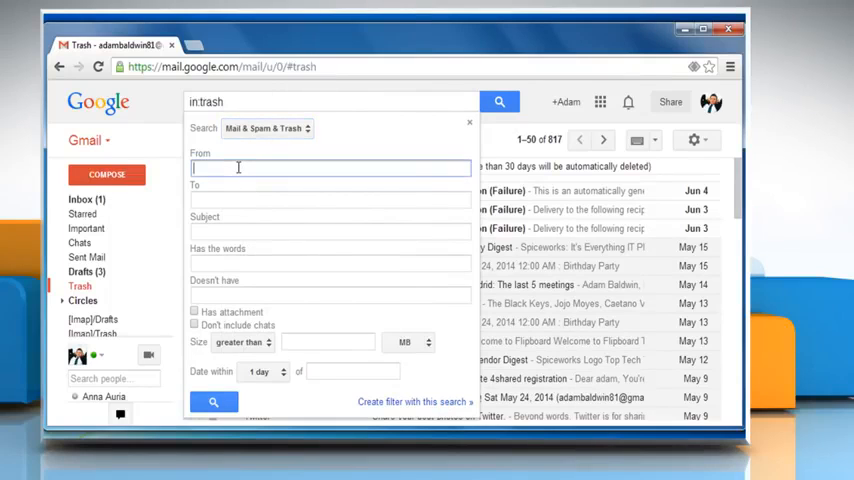
{"action": "type", "text": "anna"}
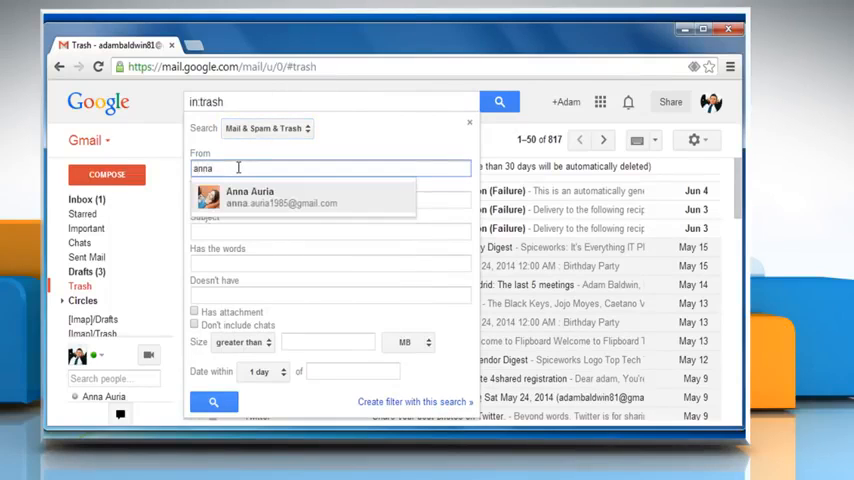
{"action": "left_click", "coordinate": [280, 197]}
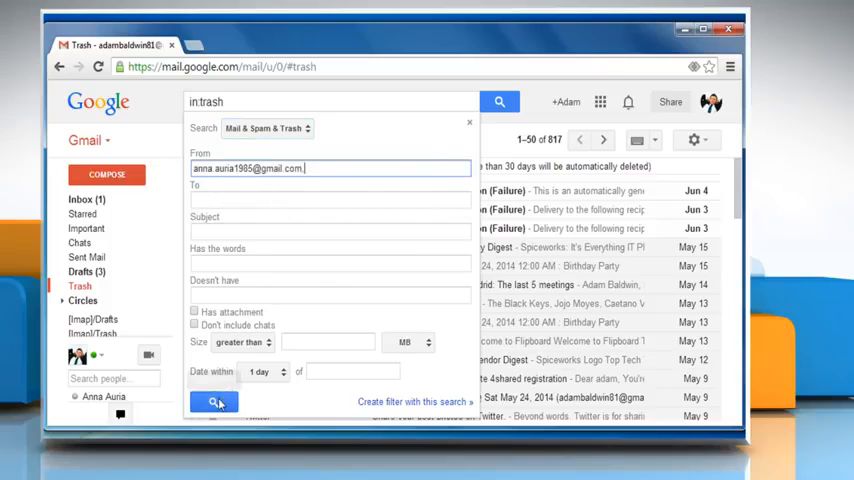